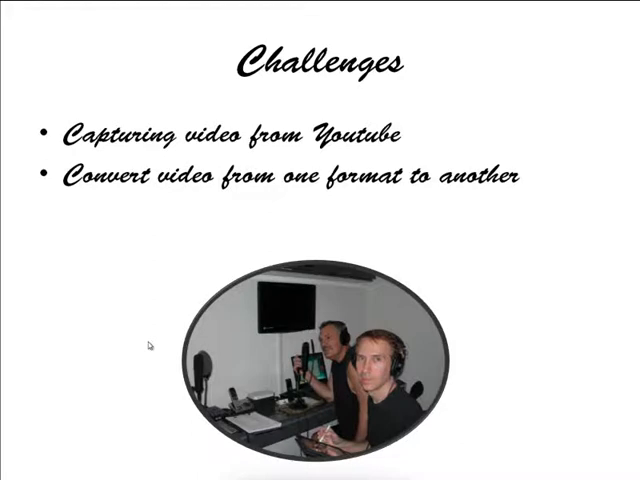
Copy the YouTube video's web address from the Internet Explorer address bar.
key("down")
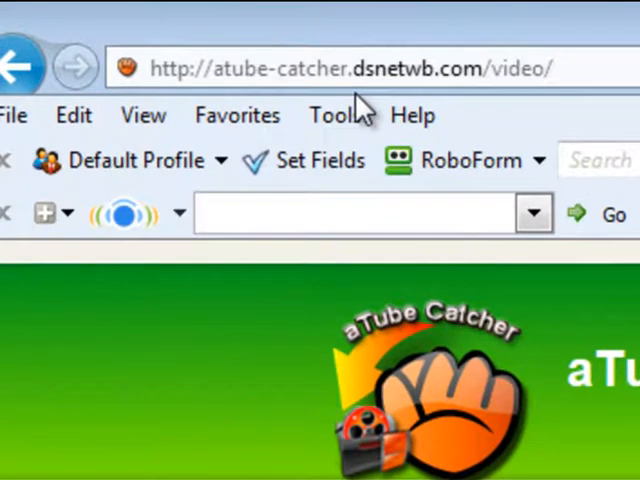
mouse_move(360, 110)
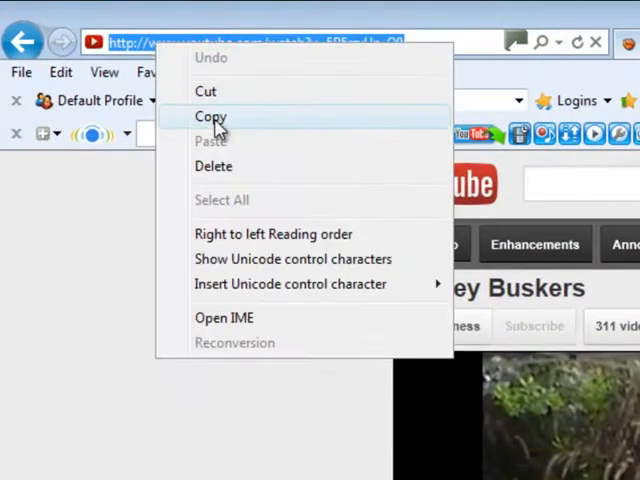
left_click(211, 117)
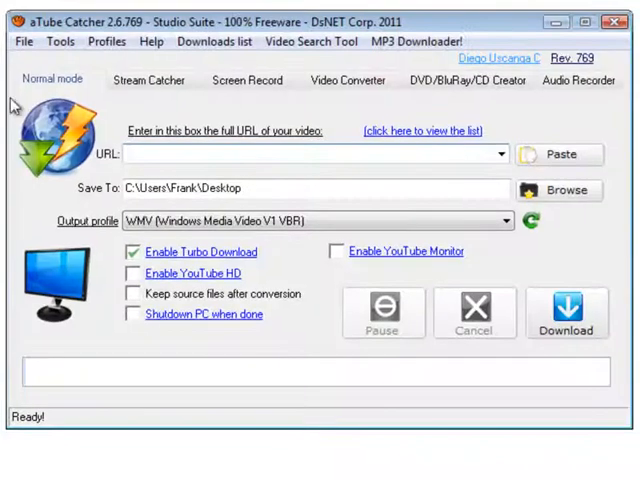
Paste the YouTube address into aTube Catcher's URL box and browse for the Desktop save folder.
right_click(300, 155)
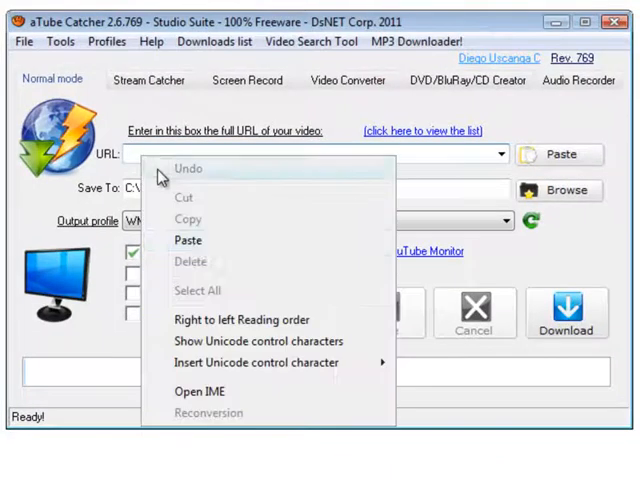
left_click(188, 240)
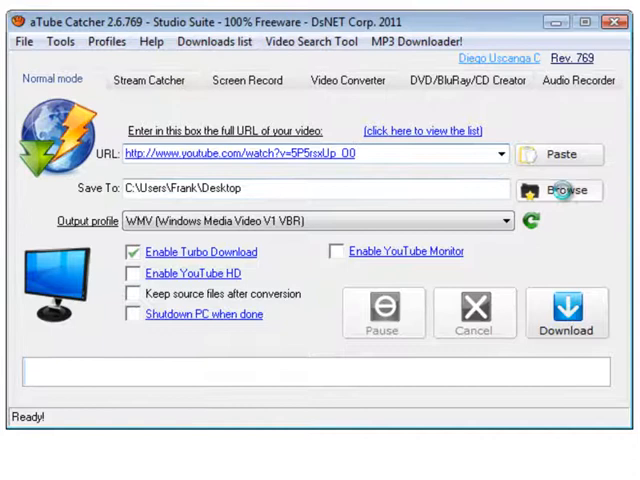
left_click(567, 190)
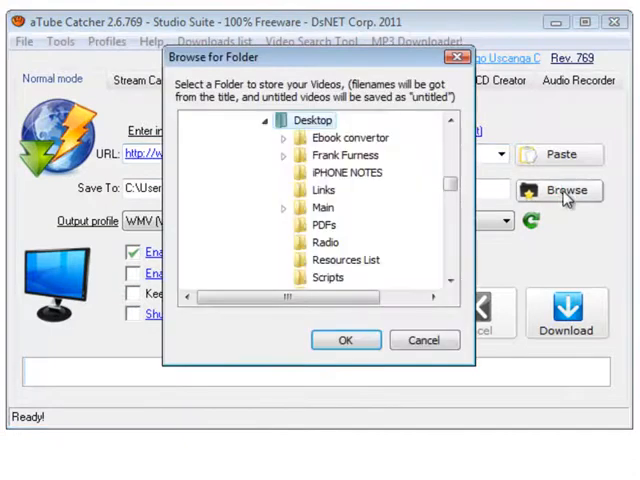
mouse_move(477, 35)
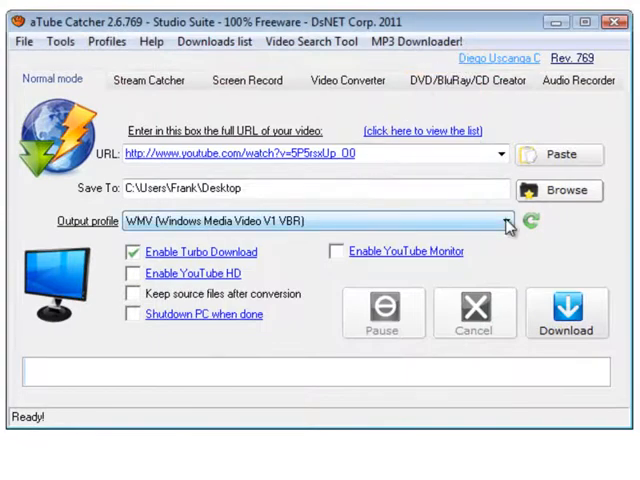
left_click(508, 222)
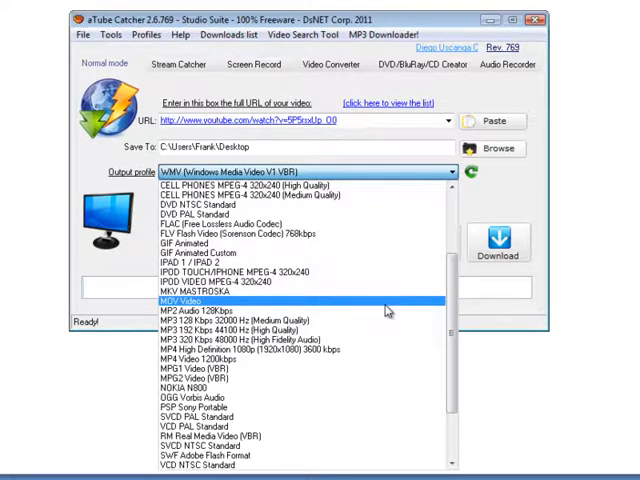
scroll("down", 3)
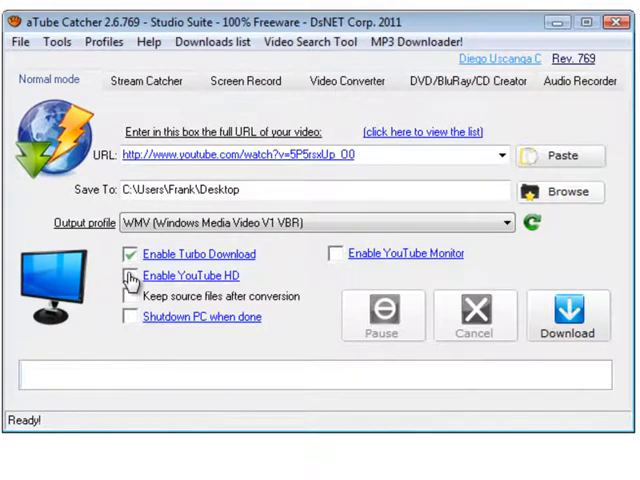
Enable YouTube HD and start downloading the video.
left_click(128, 275)
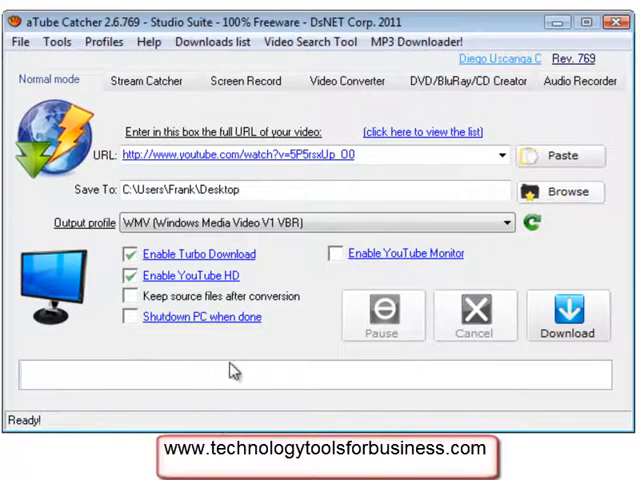
mouse_move(140, 340)
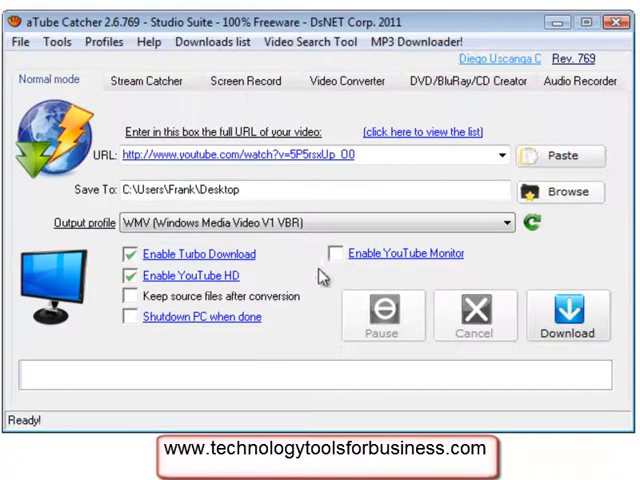
mouse_move(325, 324)
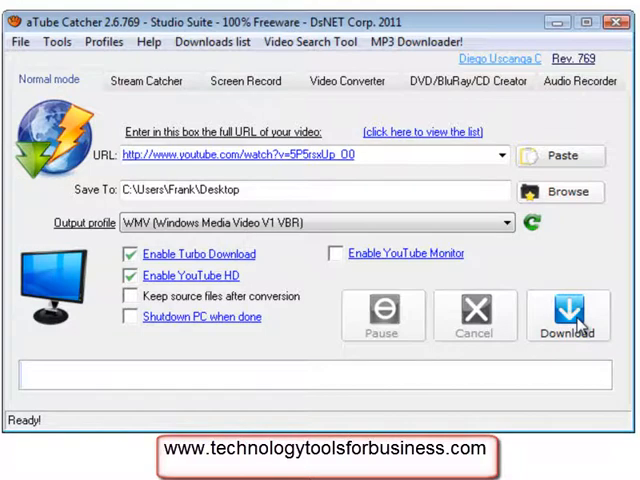
left_click(568, 315)
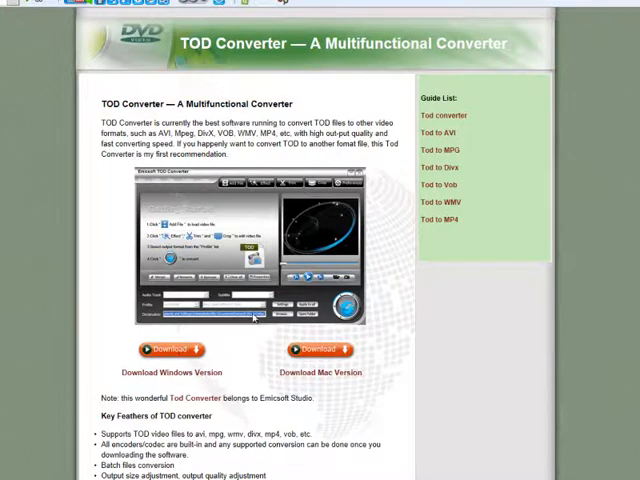
mouse_move(218, 270)
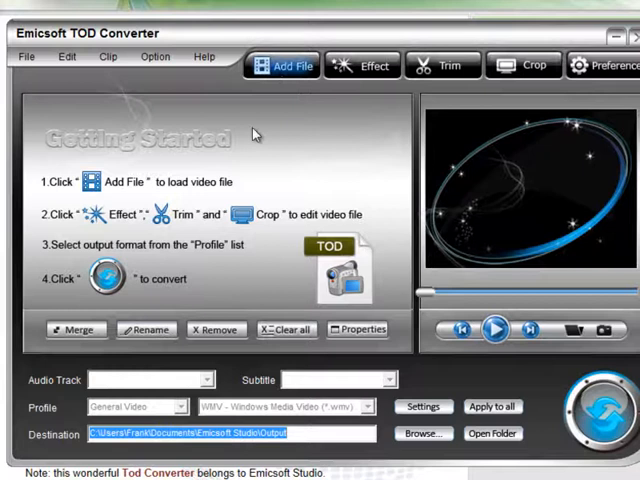
Add the 9-minute TOD camera file from the Istanbul folder to the converter.
left_click(282, 65)
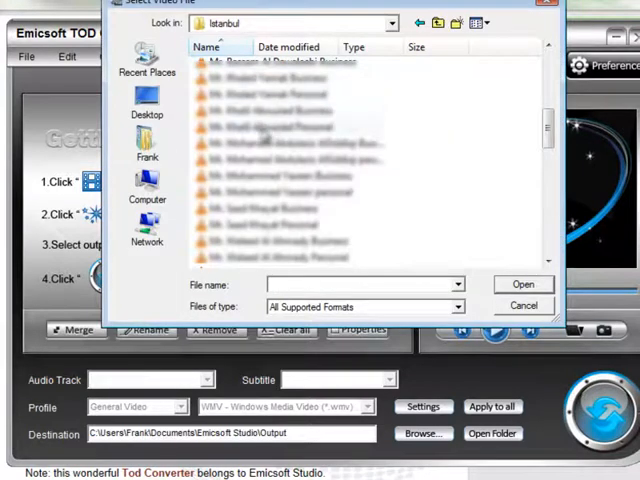
left_click(278, 127)
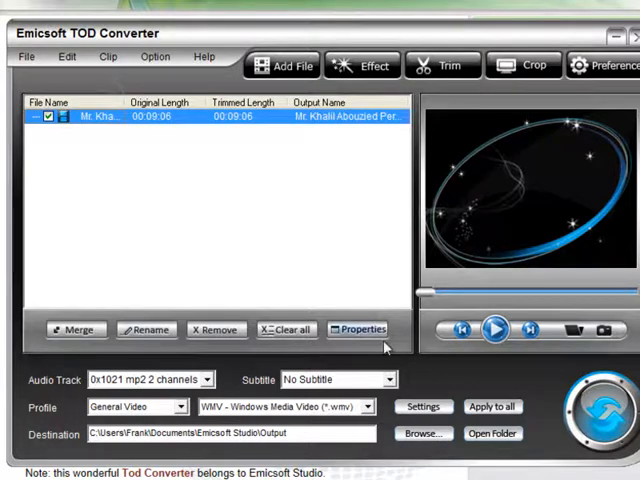
left_click(335, 379)
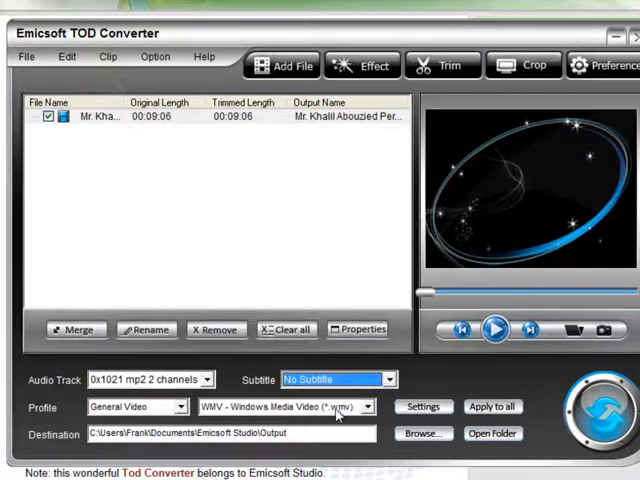
Choose WMV - Windows Media Video (*.wmv) from the Profile format list.
left_click(367, 406)
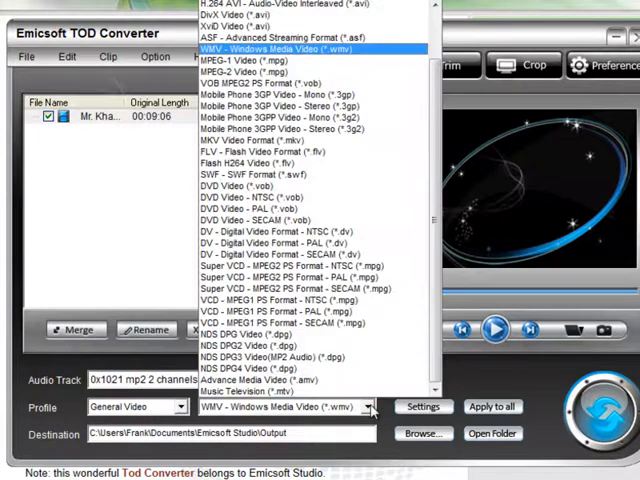
left_click(290, 405)
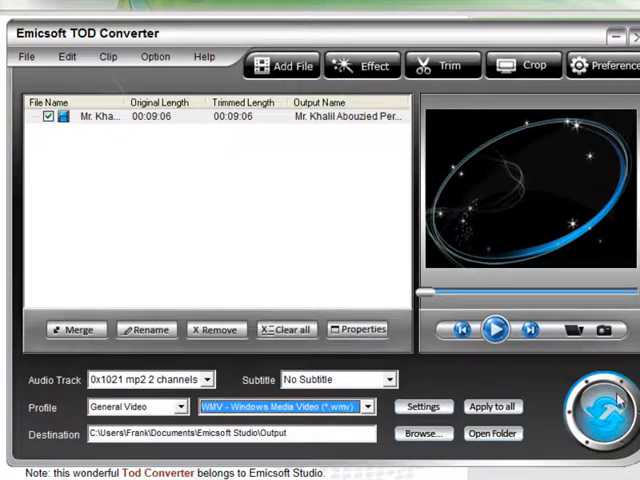
mouse_move(607, 412)
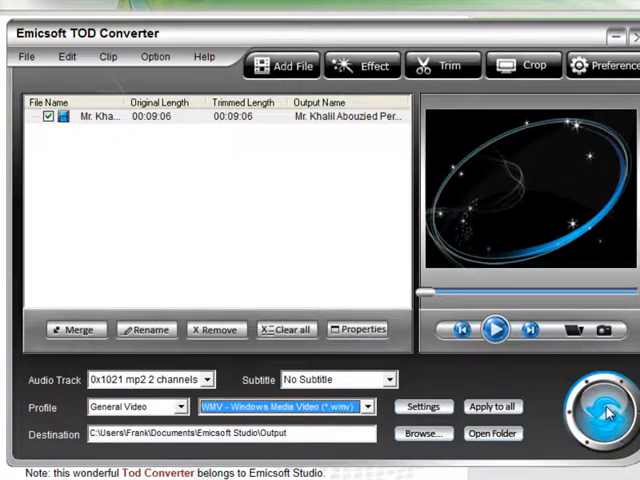
left_click(602, 410)
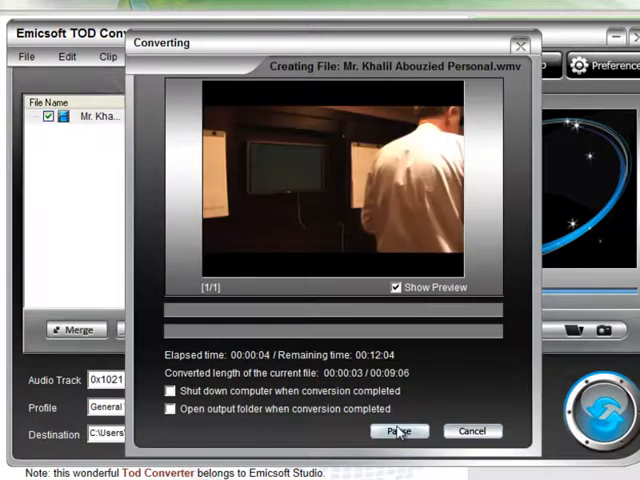
left_click(399, 431)
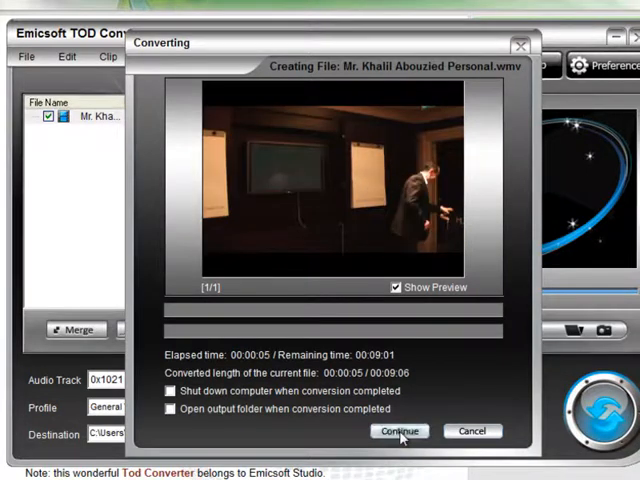
left_click(520, 46)
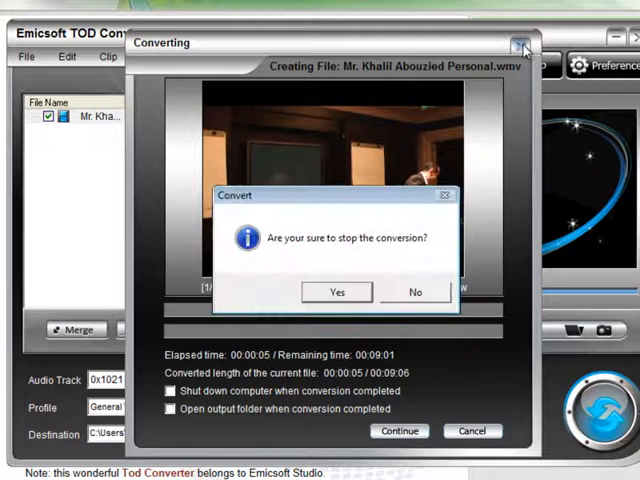
left_click(337, 292)
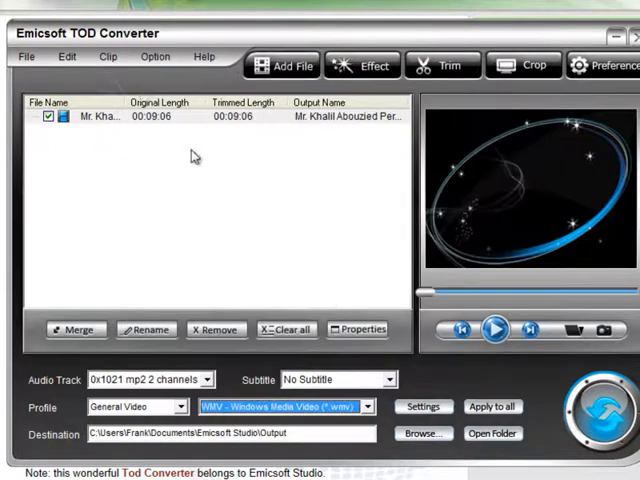